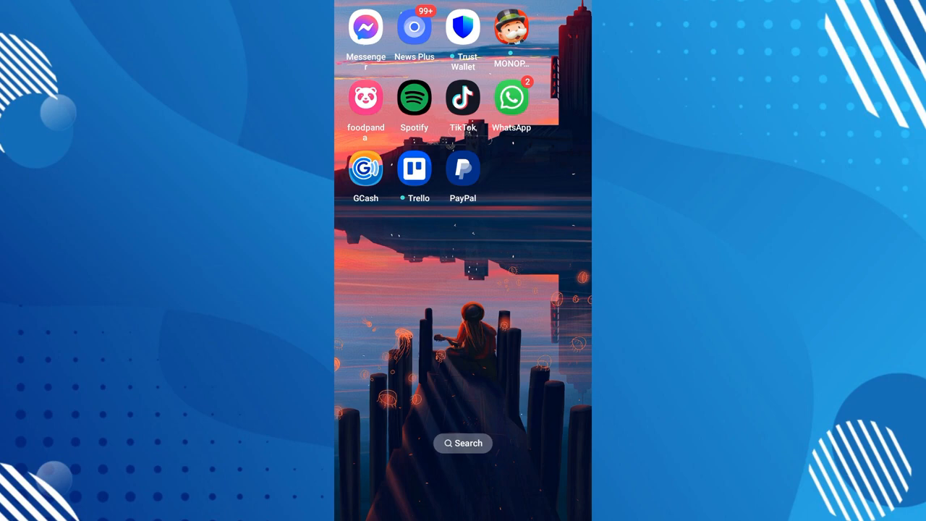
Step: Launch Messenger and move through Highlights and People to the Calls tab with the recent call log
click(365, 26)
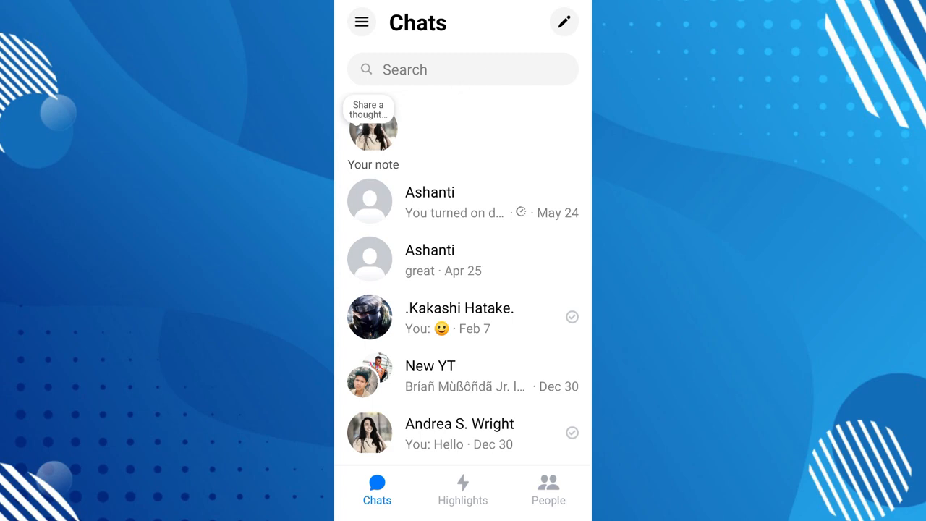
click(463, 489)
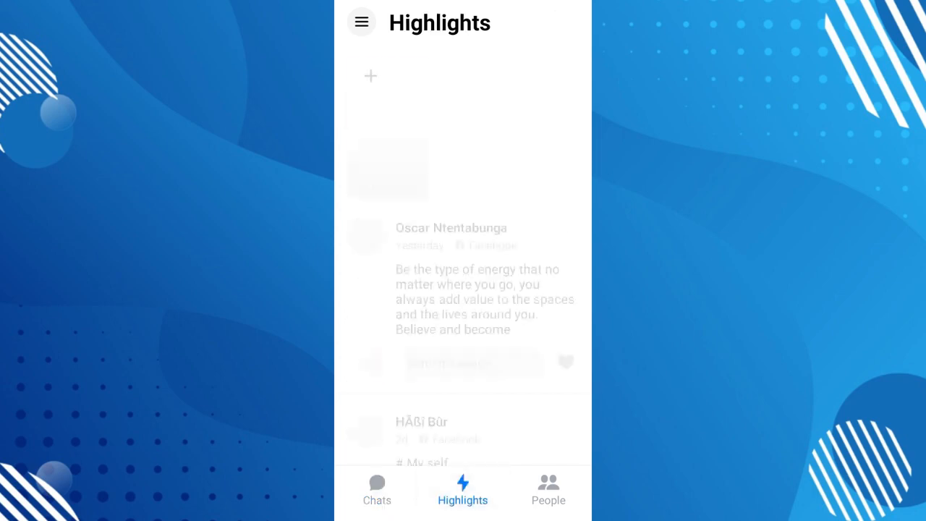
click(549, 491)
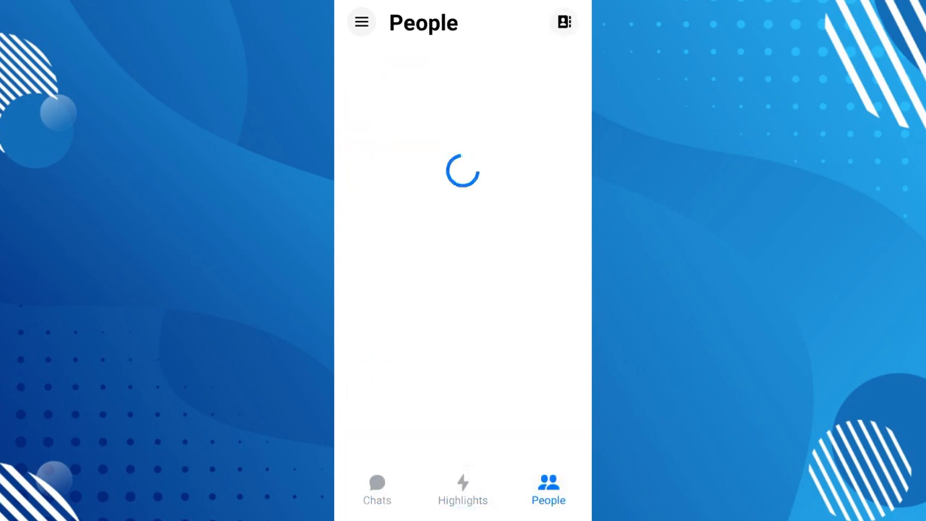
click(428, 489)
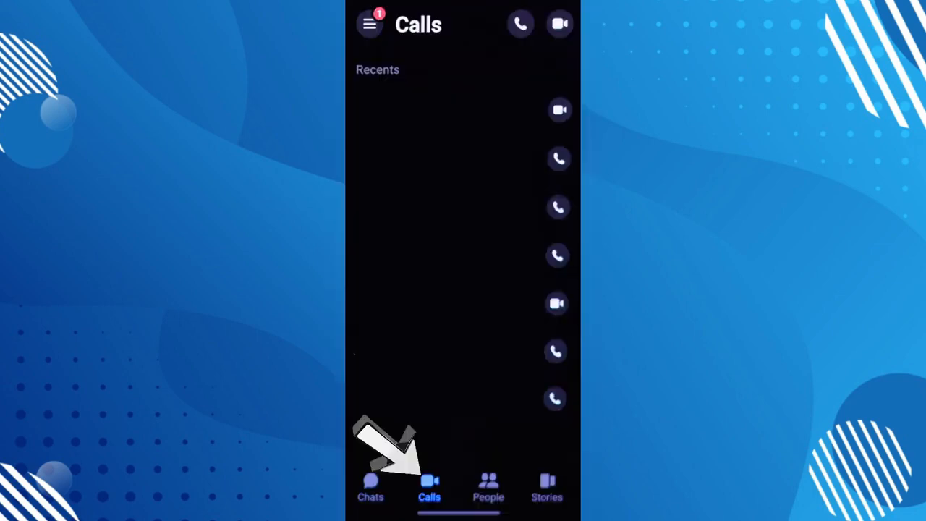